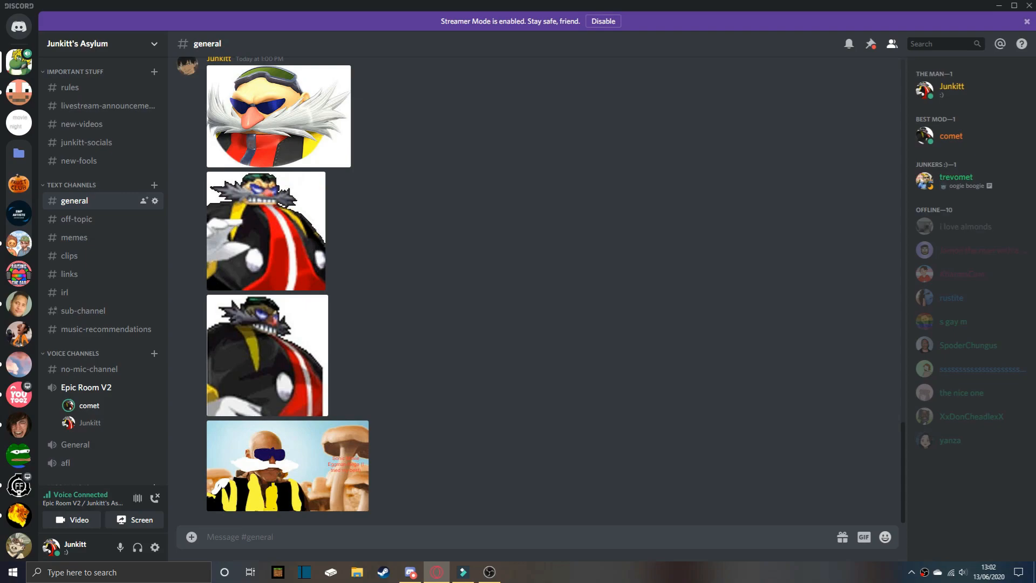
- Scroll through #general to view the new Eggman Nega pixel-art skins and comet's anime-eye comment
{"action": "scroll", "scroll_direction": "down", "scroll_amount": 3}
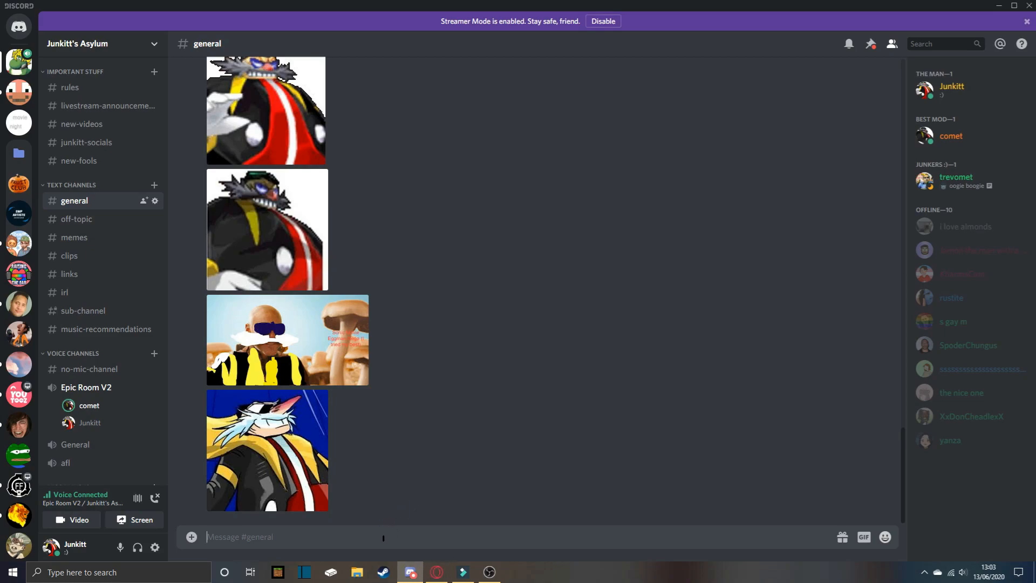
{"action": "scroll", "scroll_direction": "down", "scroll_amount": 3}
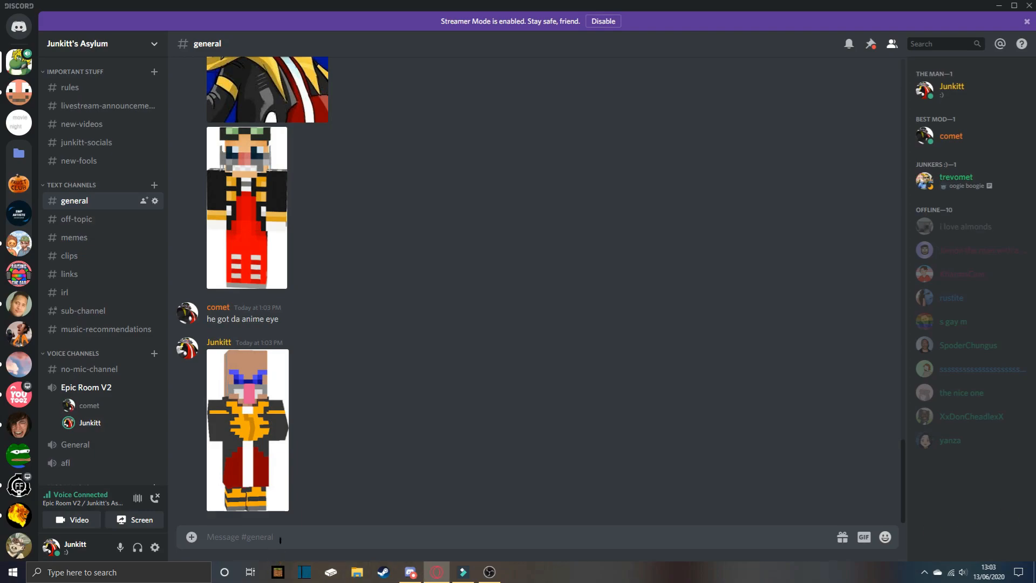
{"action": "scroll", "scroll_direction": "down", "scroll_amount": 3}
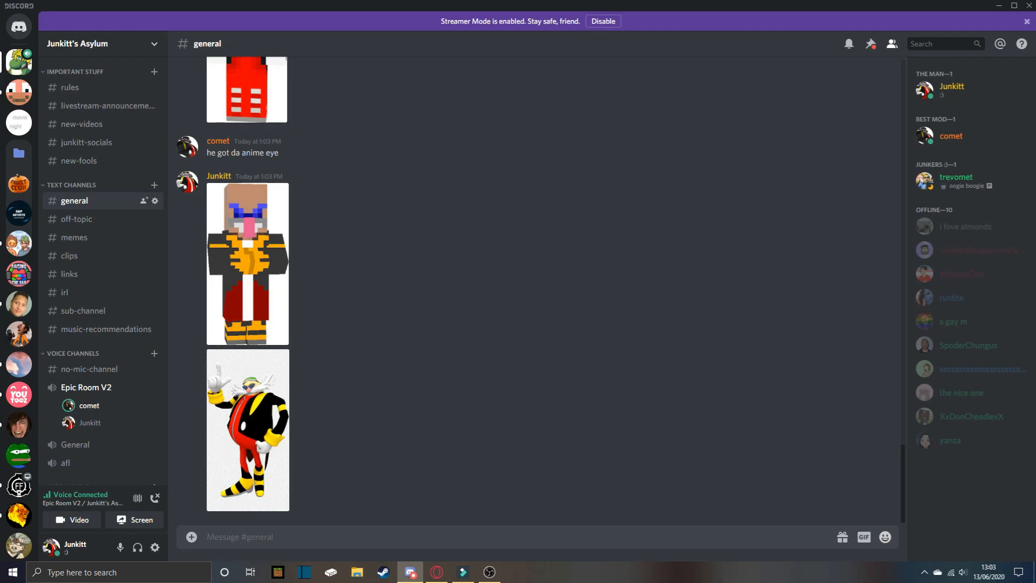
- Change your server nickname to 'Eggman Nega' via the member profile card and save it
{"action": "left_click", "coordinate": [951, 136]}
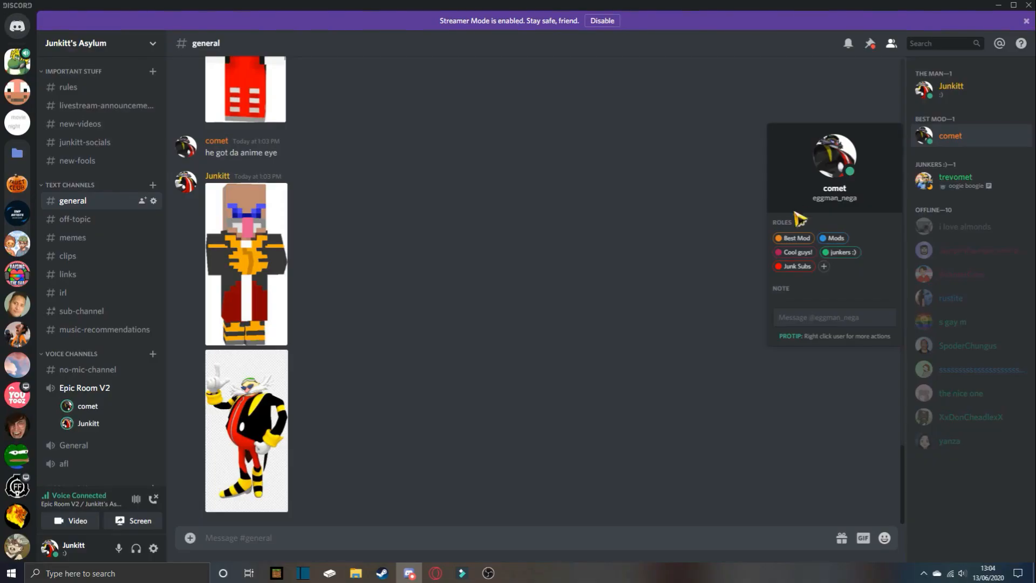
{"action": "type", "text": "Eggman Nega"}
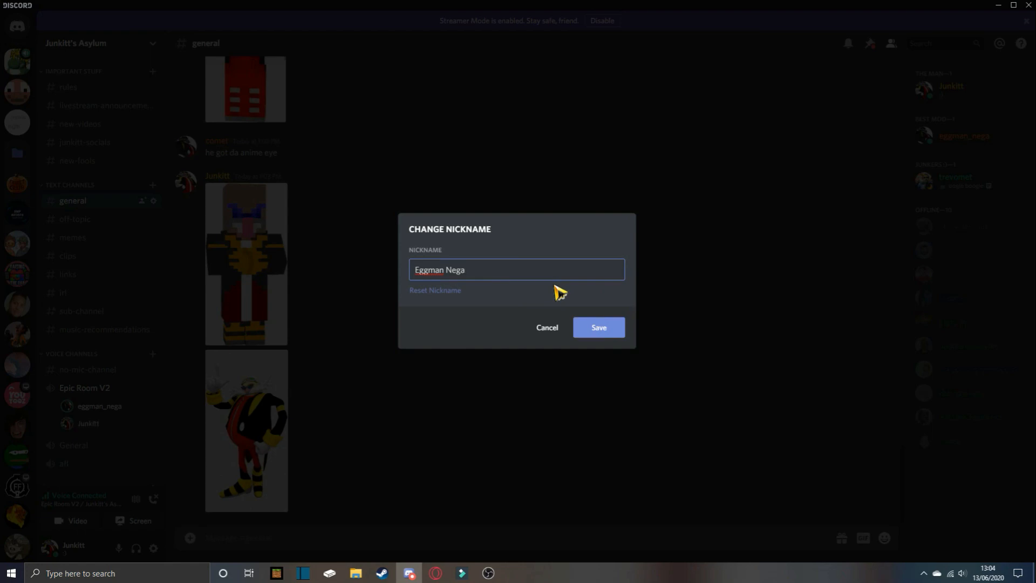
{"action": "left_click", "coordinate": [597, 327]}
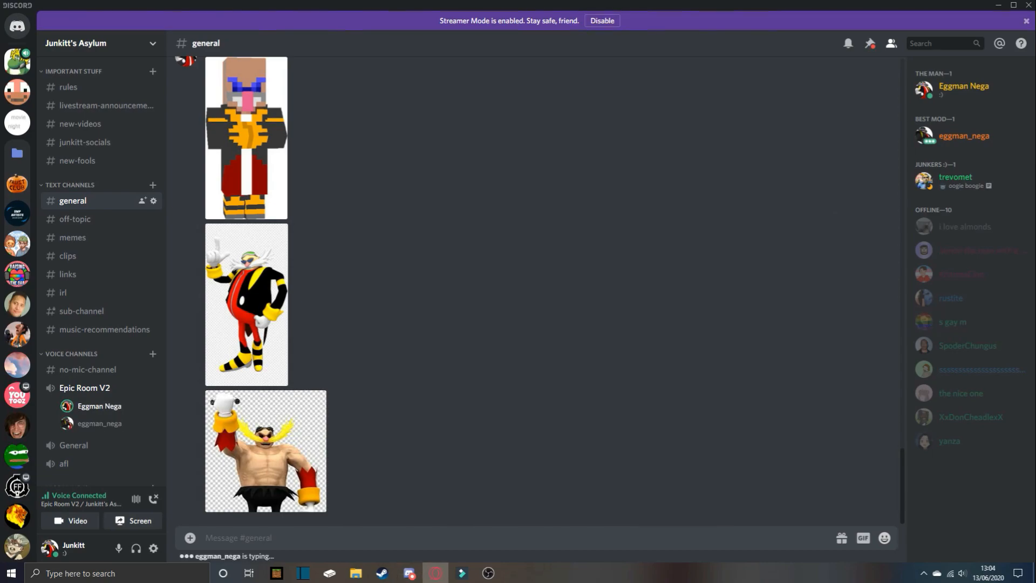
- Follow the newly traded Eggman Nega posts: Roblox-style figure, drawstring bag and sunglasses drawing
{"action": "scroll", "scroll_direction": "down", "scroll_amount": 3}
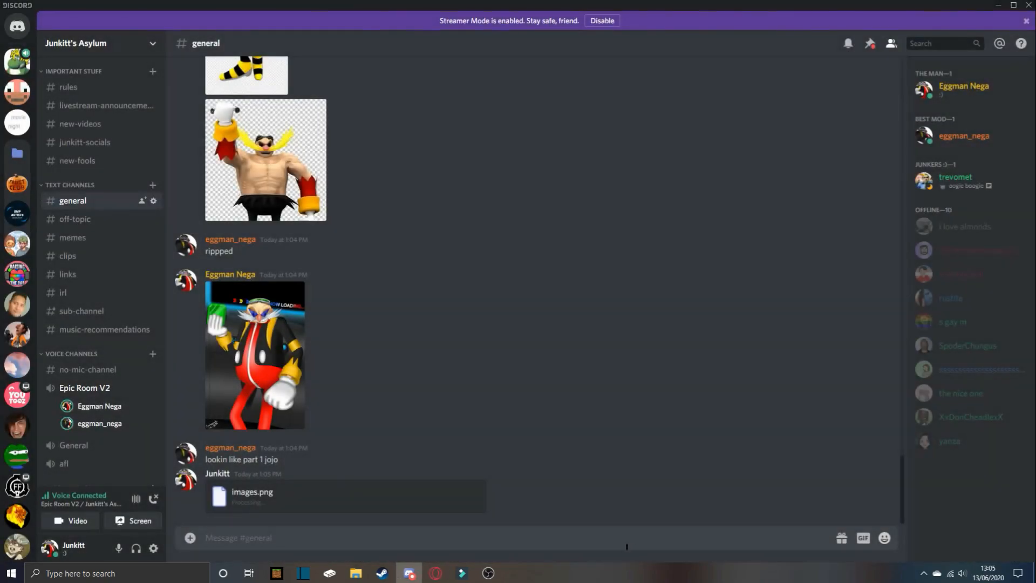
{"action": "scroll", "scroll_direction": "down", "scroll_amount": 3}
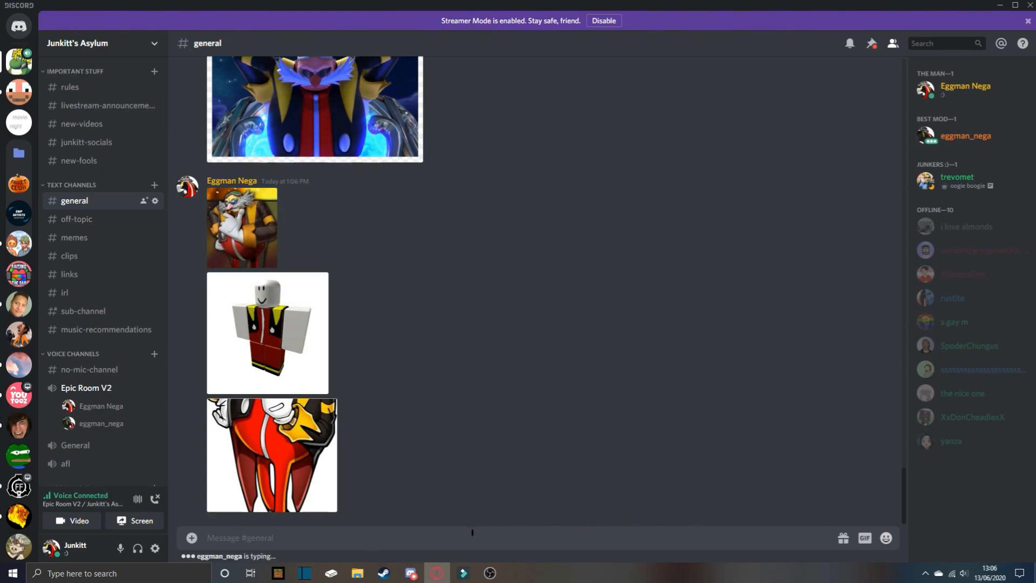
{"action": "scroll", "scroll_direction": "down", "scroll_amount": 3}
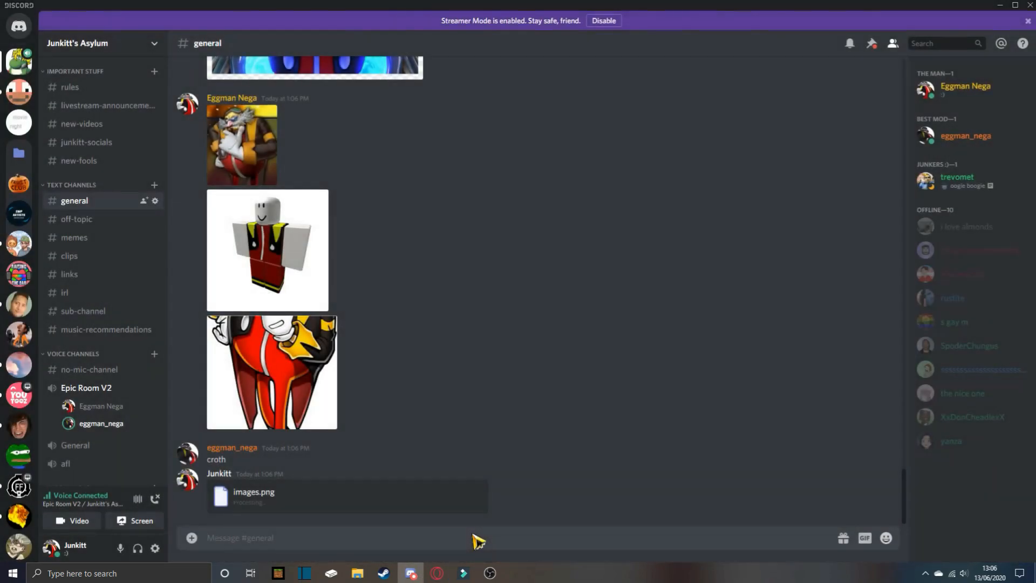
{"action": "scroll", "scroll_direction": "down", "scroll_amount": 3}
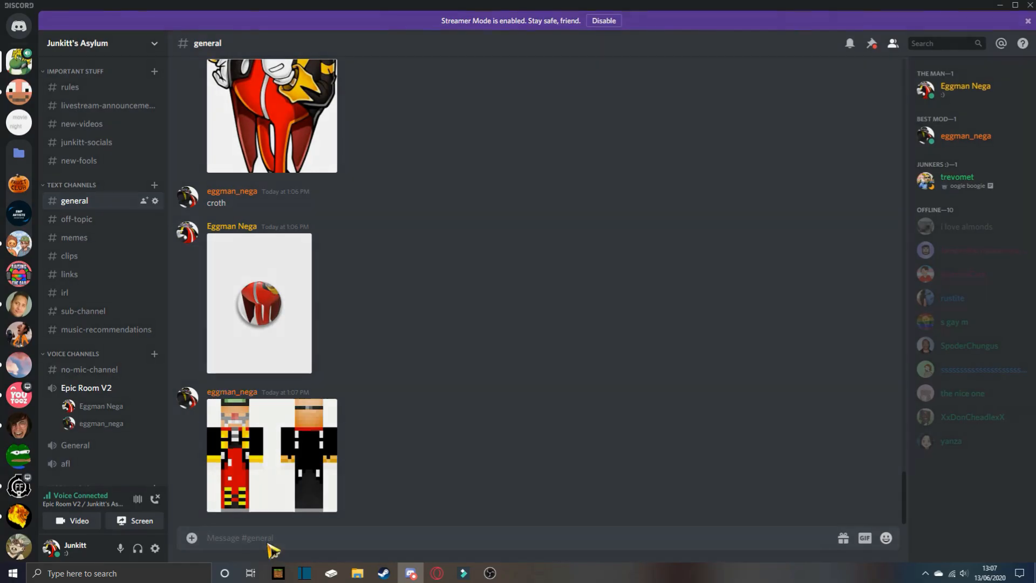
{"action": "scroll", "scroll_direction": "down", "scroll_amount": 3}
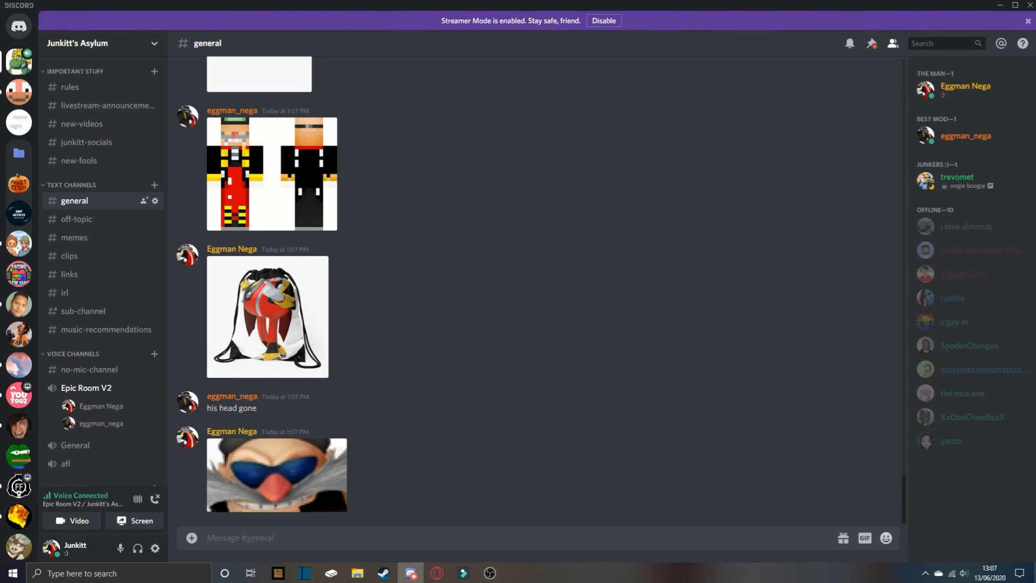
{"action": "scroll", "scroll_direction": "down", "scroll_amount": 3}
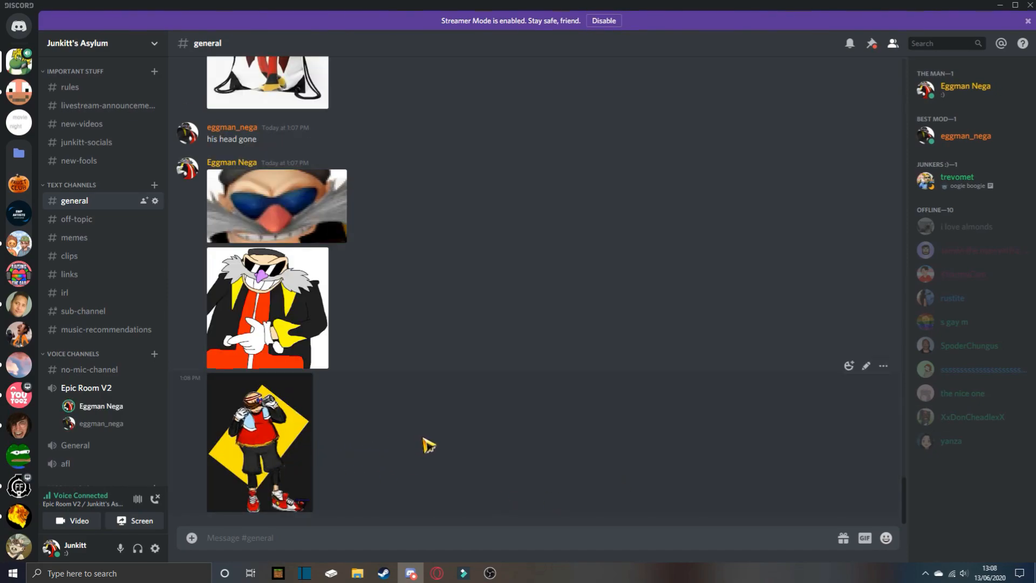
{"action": "mouse_move", "coordinate": [312, 394]}
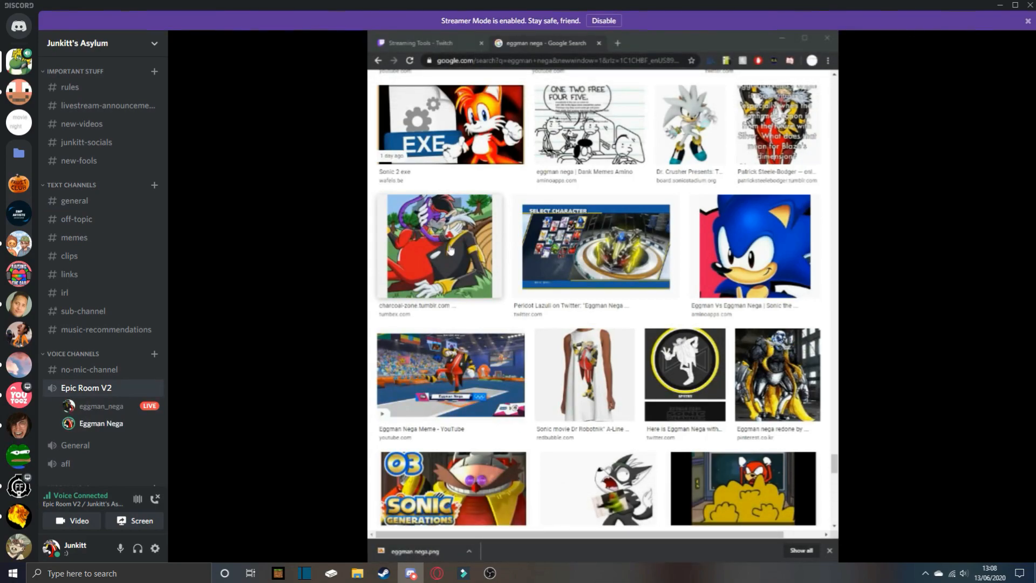
{"action": "scroll", "scroll_direction": "down", "scroll_amount": 3}
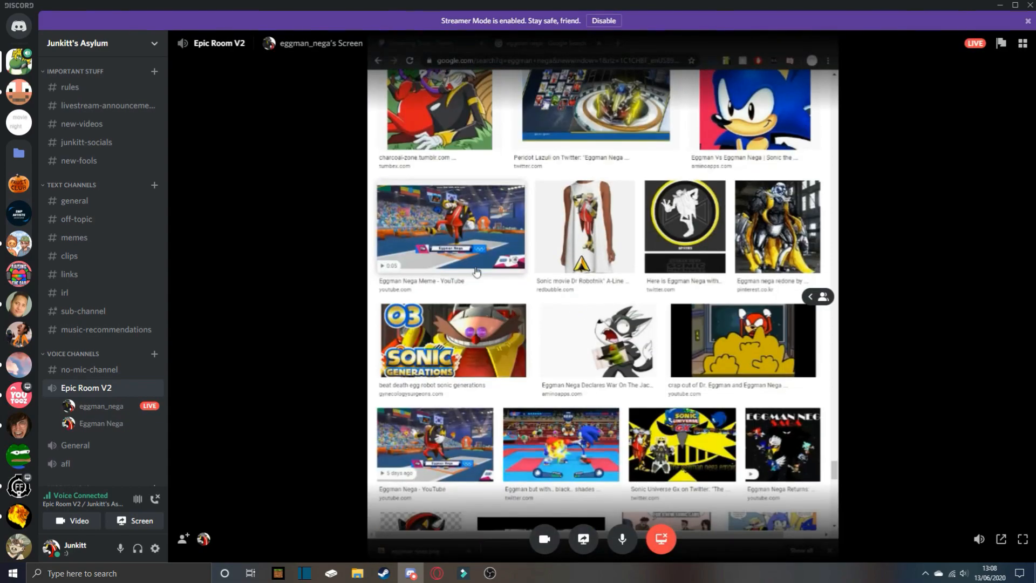
{"action": "scroll", "scroll_direction": "down", "scroll_amount": 3}
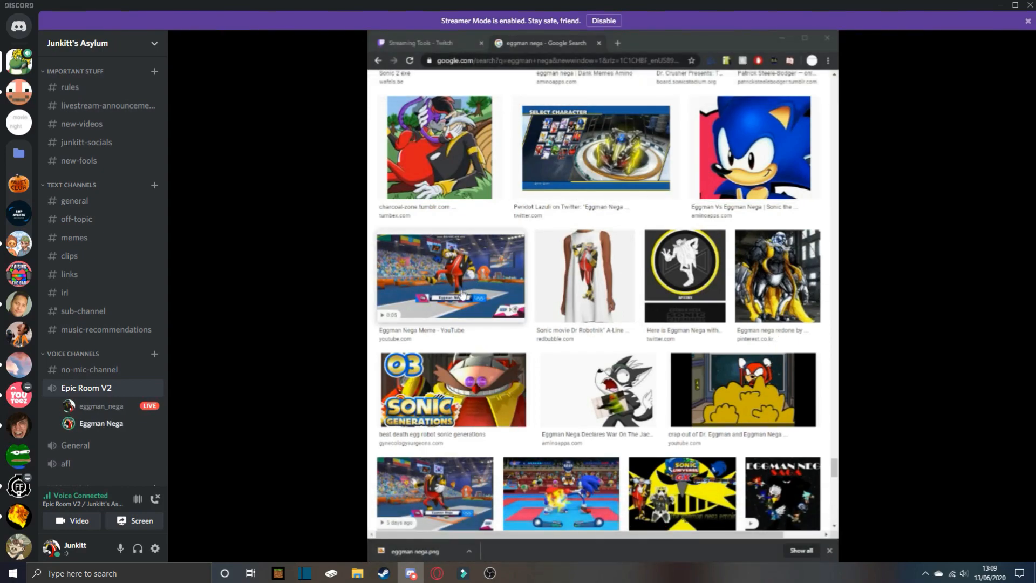
{"action": "scroll", "scroll_direction": "down", "scroll_amount": 3}
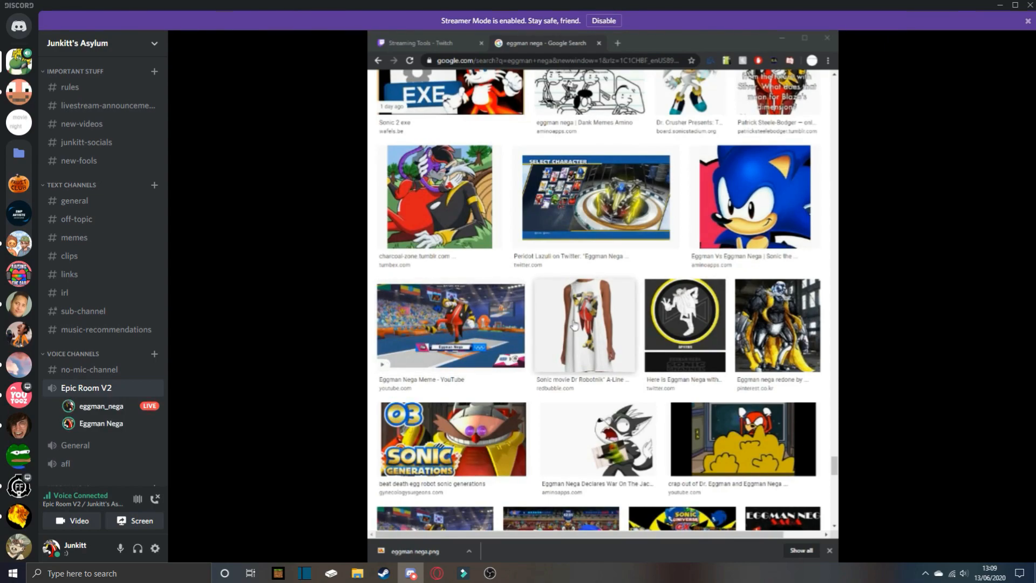
{"action": "scroll", "scroll_direction": "down", "scroll_amount": 3}
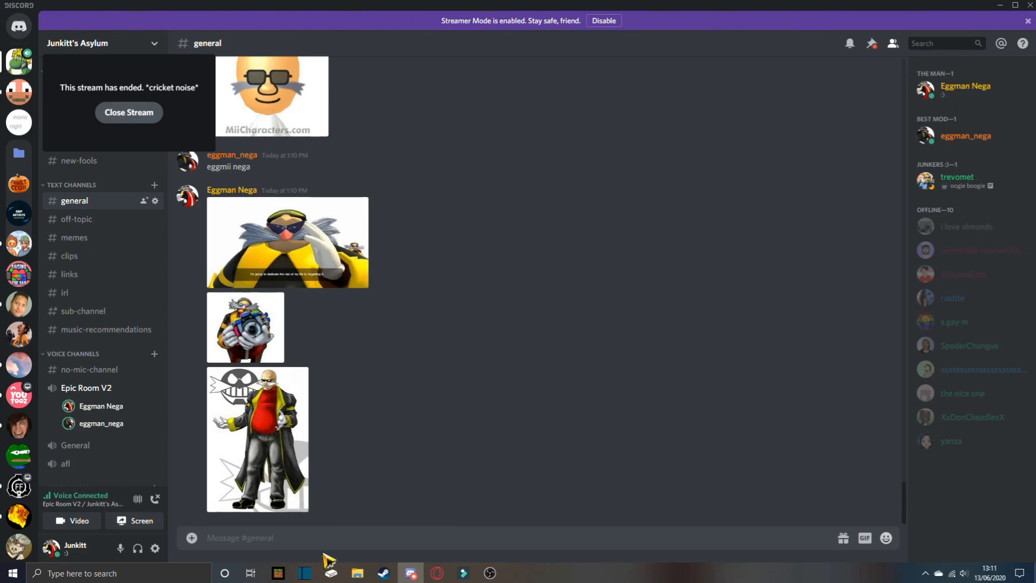
- Close the ended stream popout and return to #general showing the 'Then... Now!' Eggman image
{"action": "scroll", "scroll_direction": "down", "scroll_amount": 3}
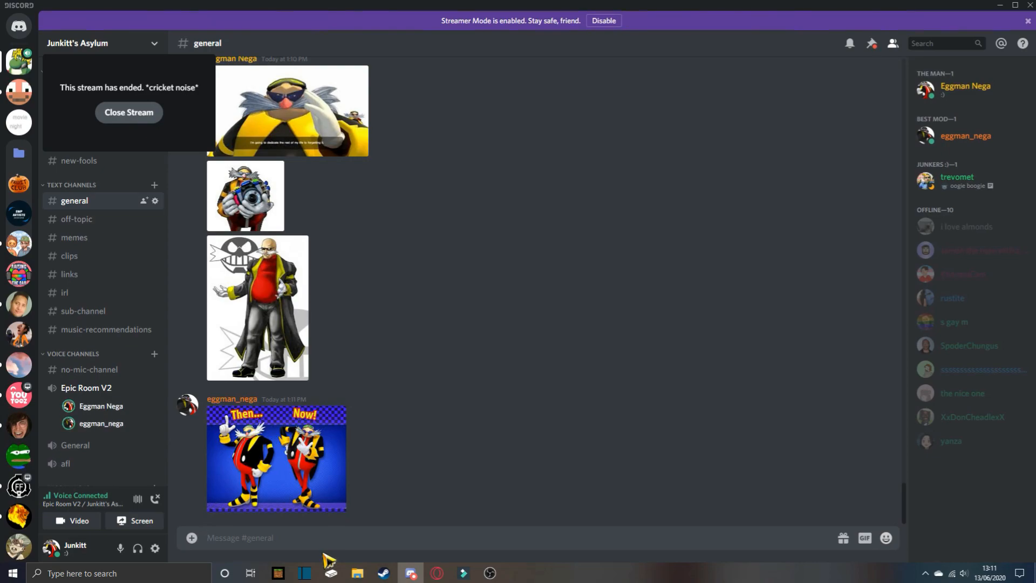
{"action": "left_click", "coordinate": [240, 538]}
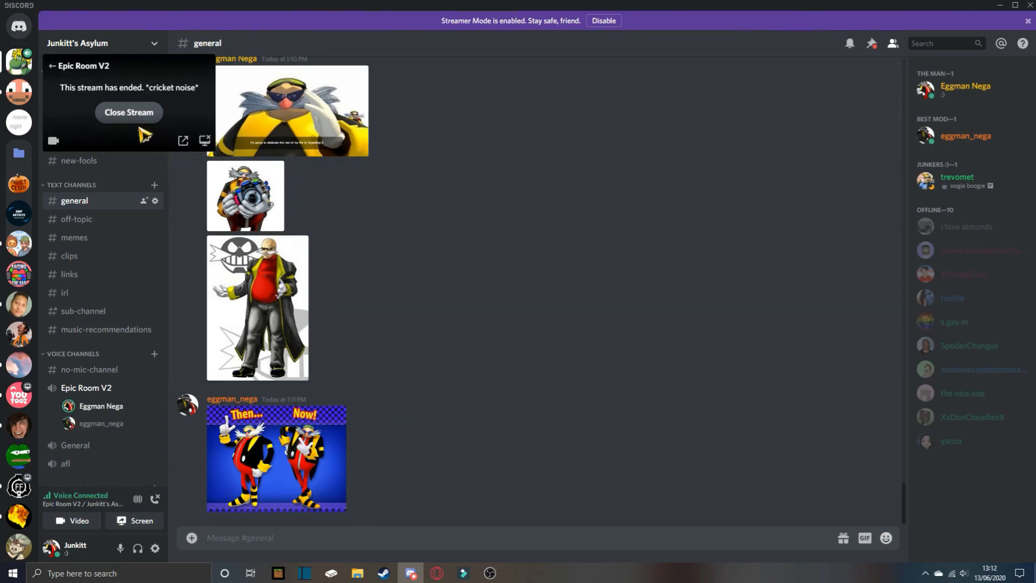
{"action": "left_click", "coordinate": [129, 111]}
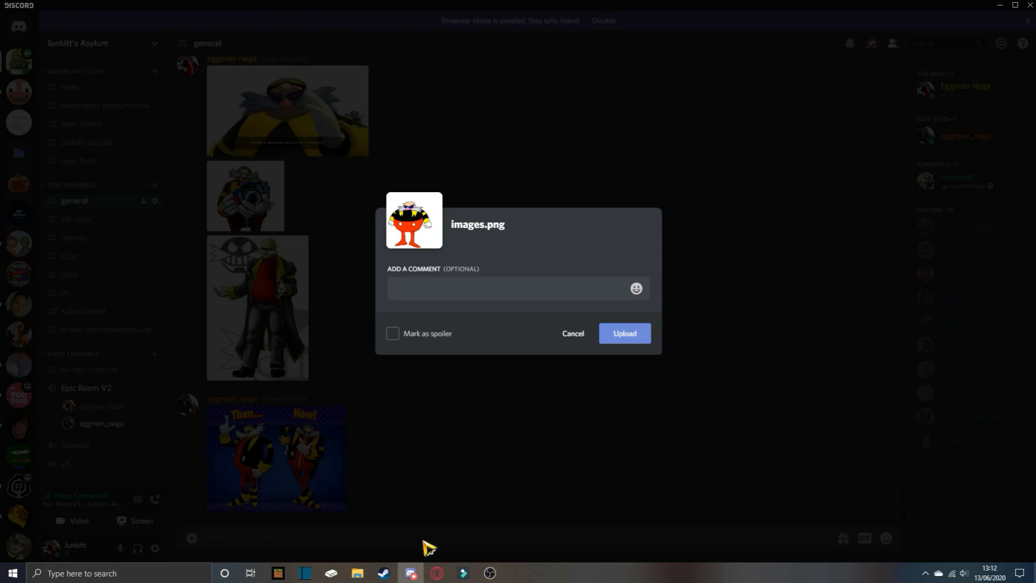
- Upload images.png of the round orange-legged Eggman and view the following 'sonic nega' posts
{"action": "left_click", "coordinate": [623, 333]}
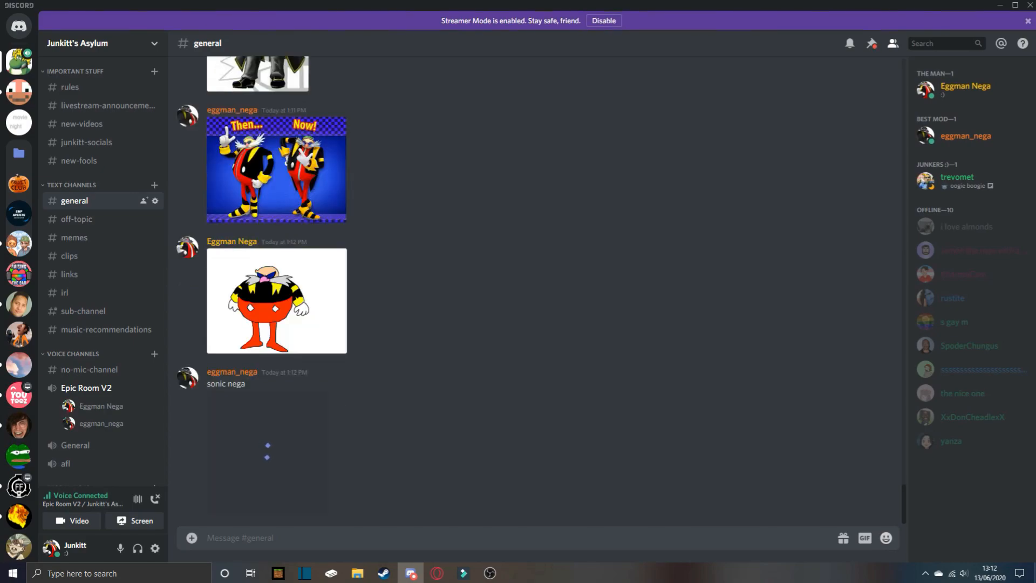
{"action": "scroll", "scroll_direction": "down", "scroll_amount": 3}
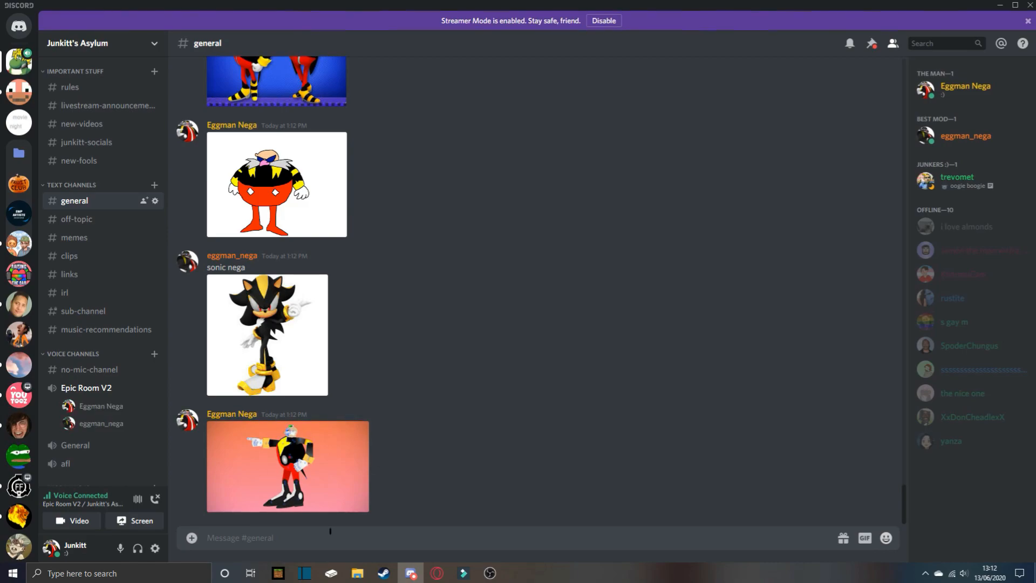
{"action": "scroll", "scroll_direction": "down", "scroll_amount": 3}
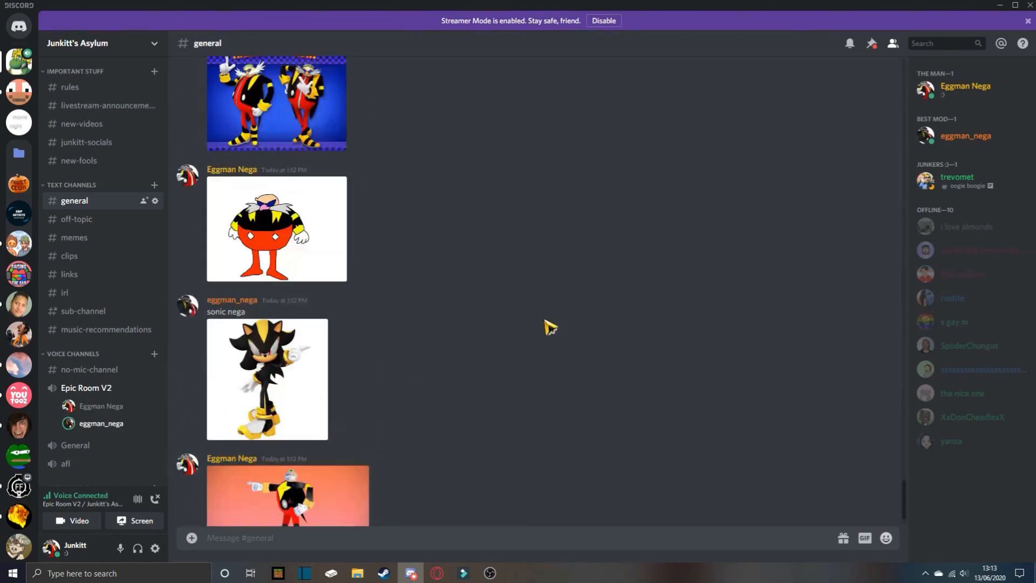